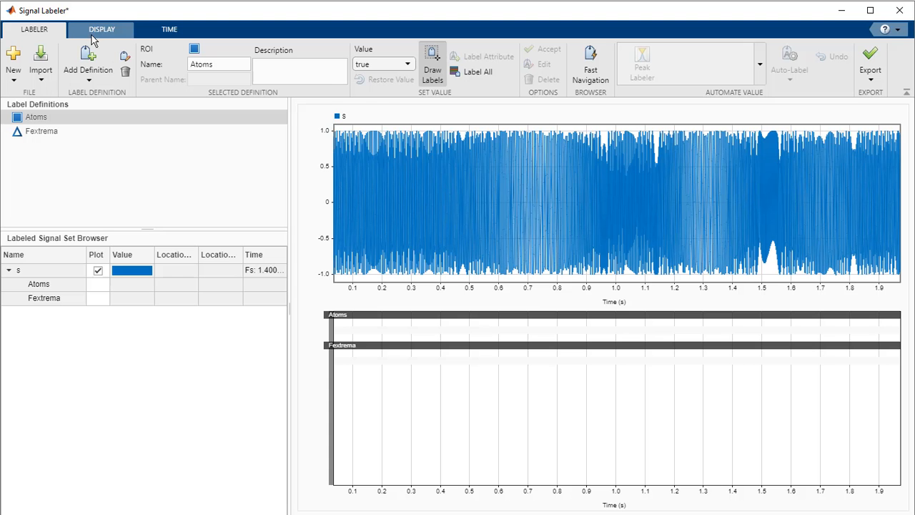
Add the spectrogram view of signal s and expand its Atoms label to list the four regions
{"action": "left_click", "coordinate": [216, 60]}
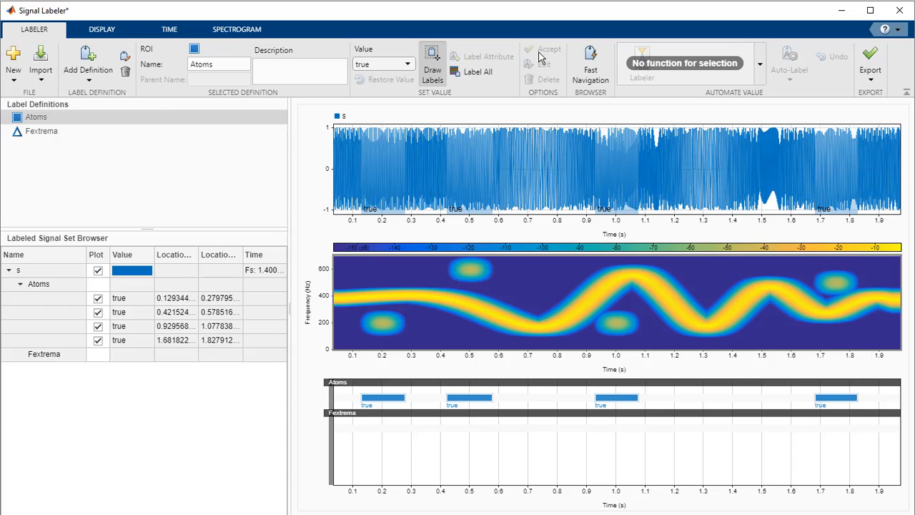
{"action": "left_click", "coordinate": [41, 132]}
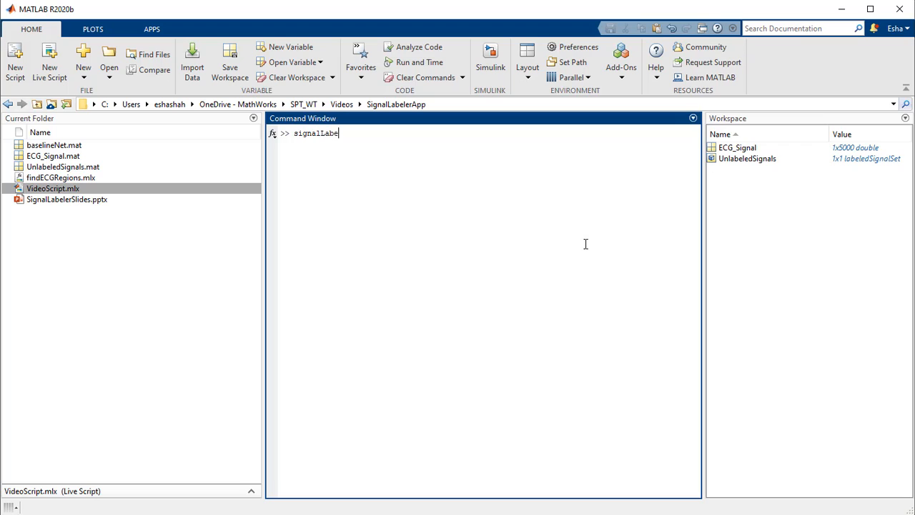
Launch a fresh Signal Labeler session from the signalLabeler command and the Apps gallery
{"action": "type", "text": "er"}
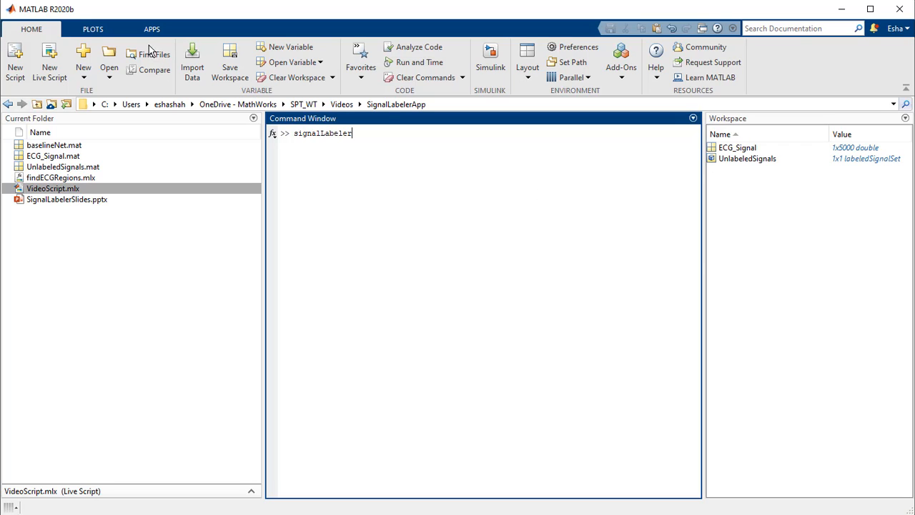
{"action": "left_click", "coordinate": [152, 29]}
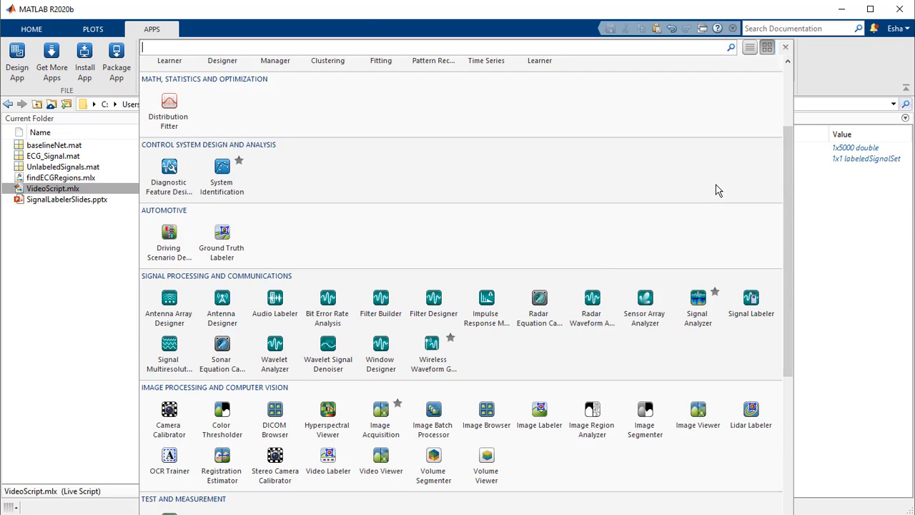
{"action": "scroll", "scroll_direction": "down", "scroll_amount": 3}
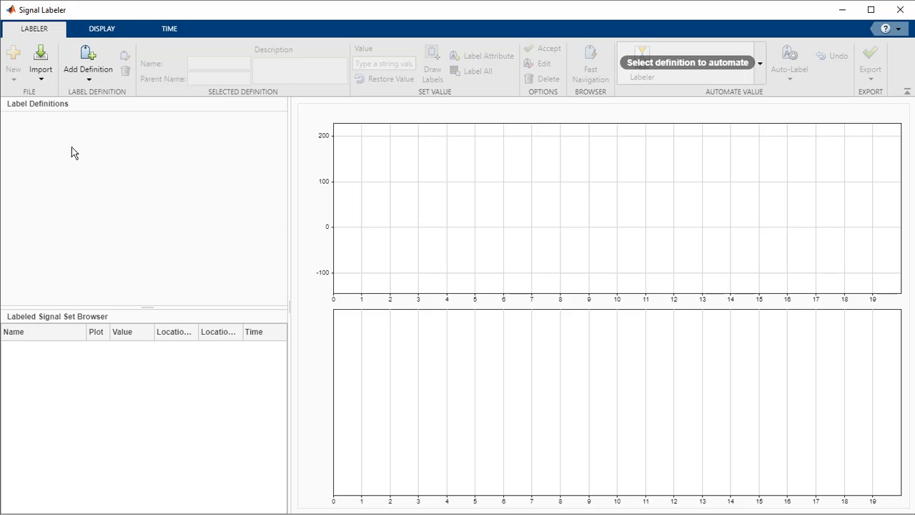
Import ECG_Signal from the workspace working in time at 250 Hz and plot its waveform
{"action": "left_click", "coordinate": [40, 57]}
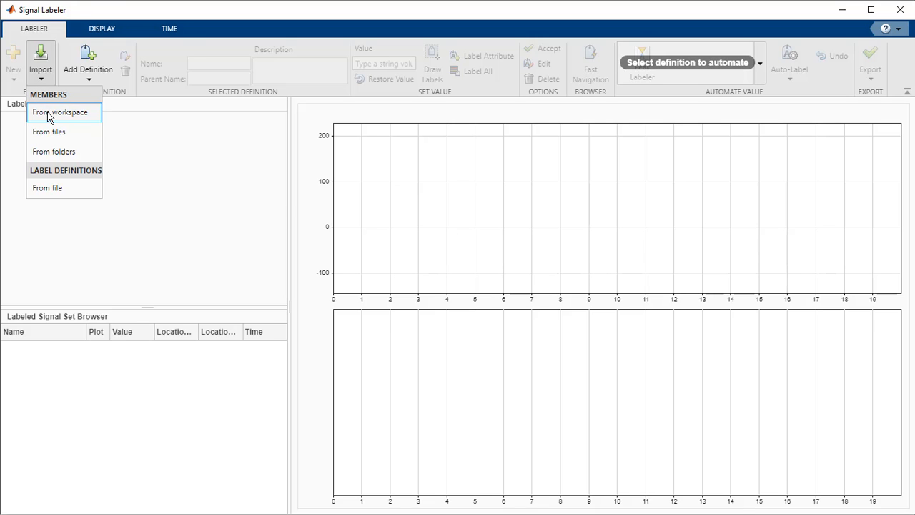
{"action": "left_click", "coordinate": [60, 111]}
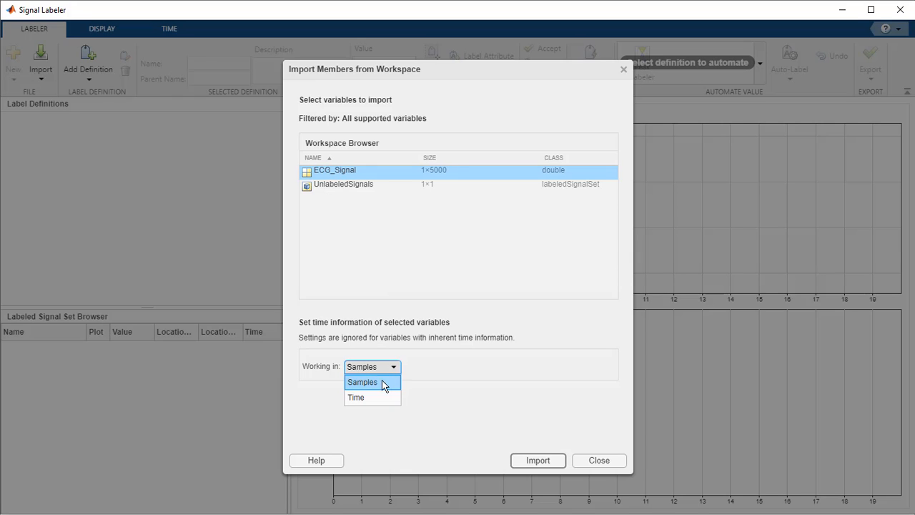
{"action": "left_click", "coordinate": [355, 397]}
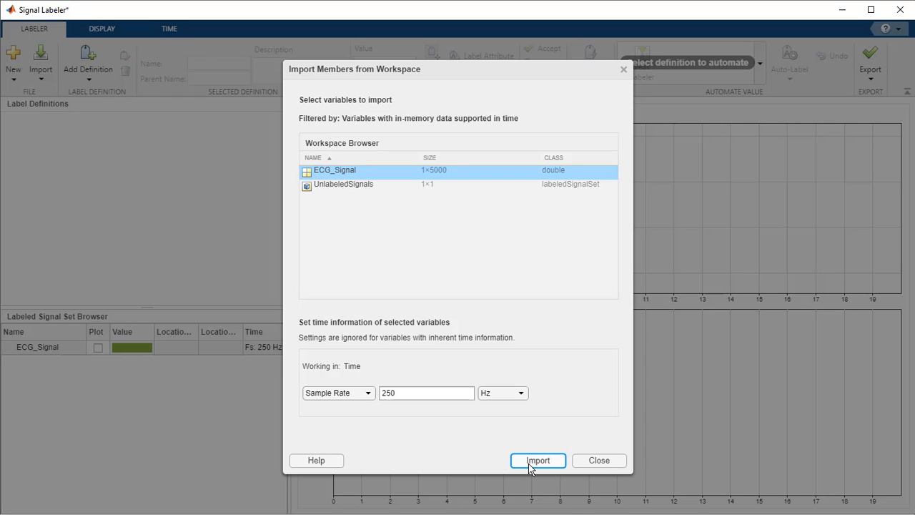
{"action": "left_click", "coordinate": [537, 460]}
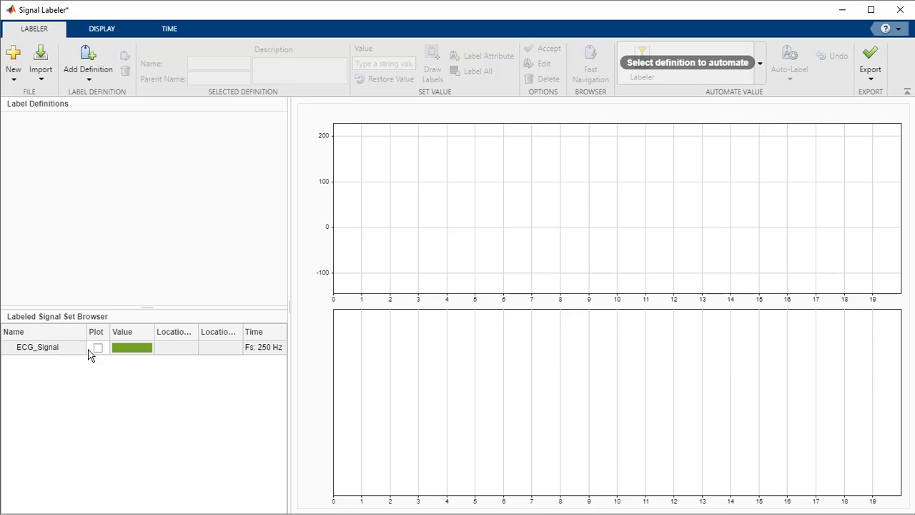
{"action": "left_click", "coordinate": [97, 347]}
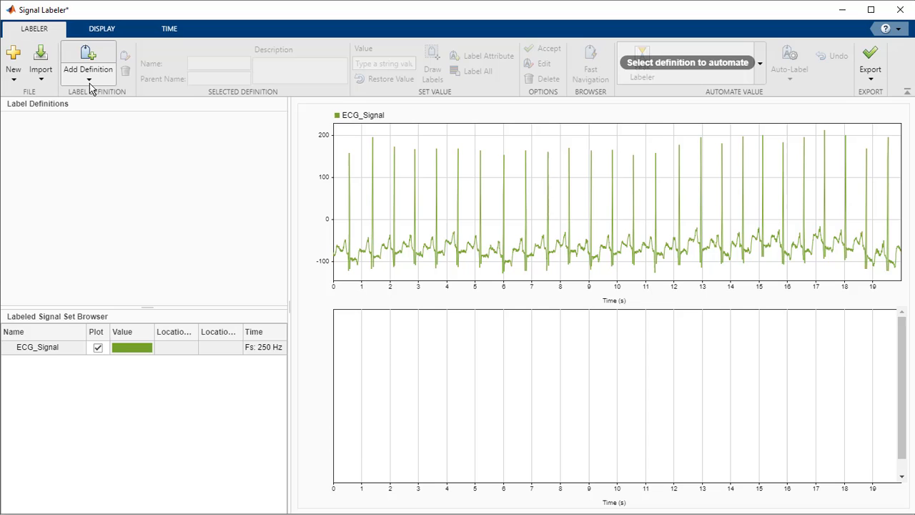
Define categorical ROI label ECGRegions with categories P, QRS, T, described as regions in ECG signal
{"action": "left_click", "coordinate": [88, 58]}
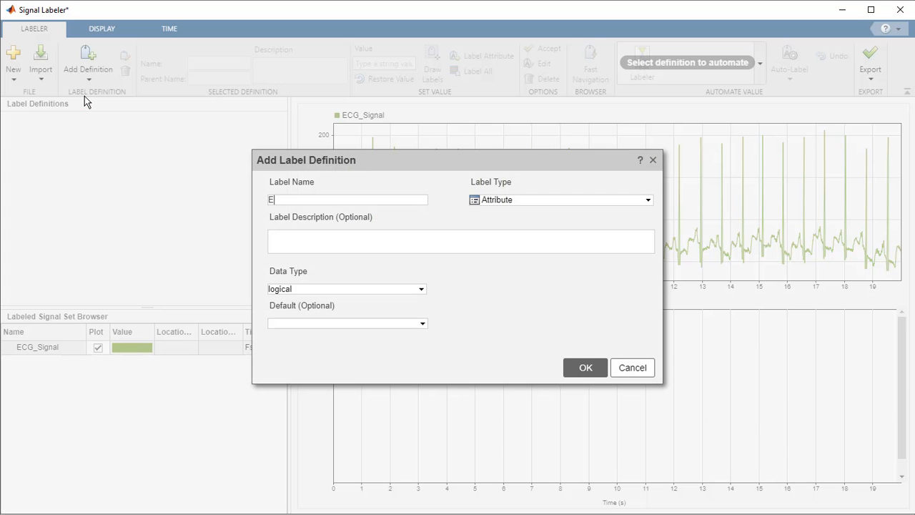
{"action": "type", "text": "CGRegions"}
{"action": "left_click", "coordinate": [460, 240]}
{"action": "type", "text": "Label"}
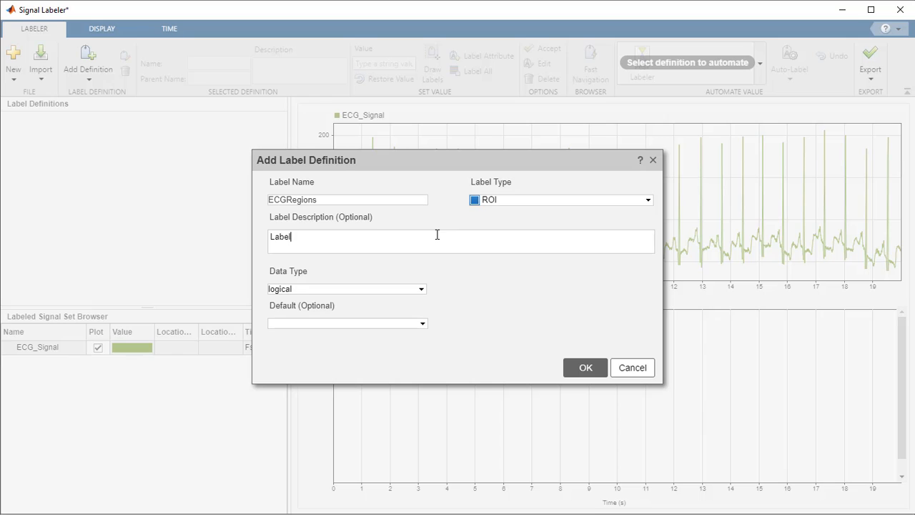
{"action": "type", "text": "P, QRS, T"}
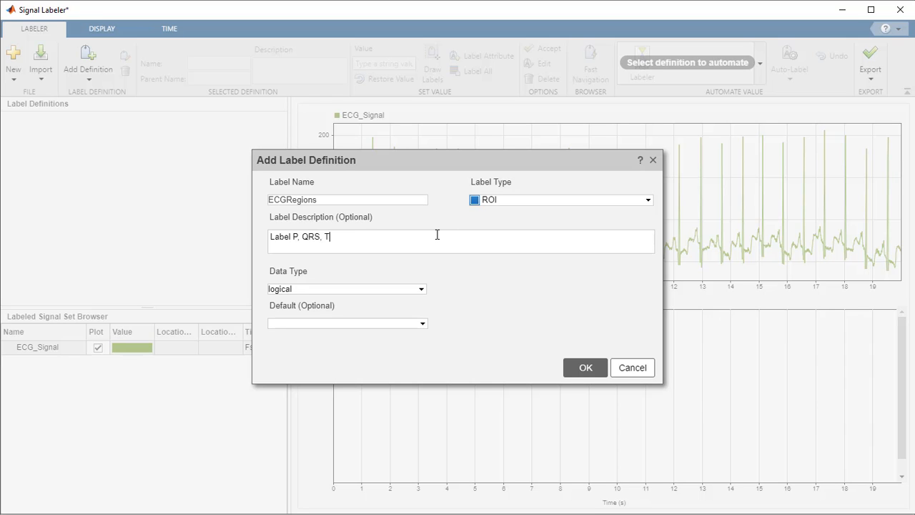
{"action": "type", "text": "regions in ECG sign"}
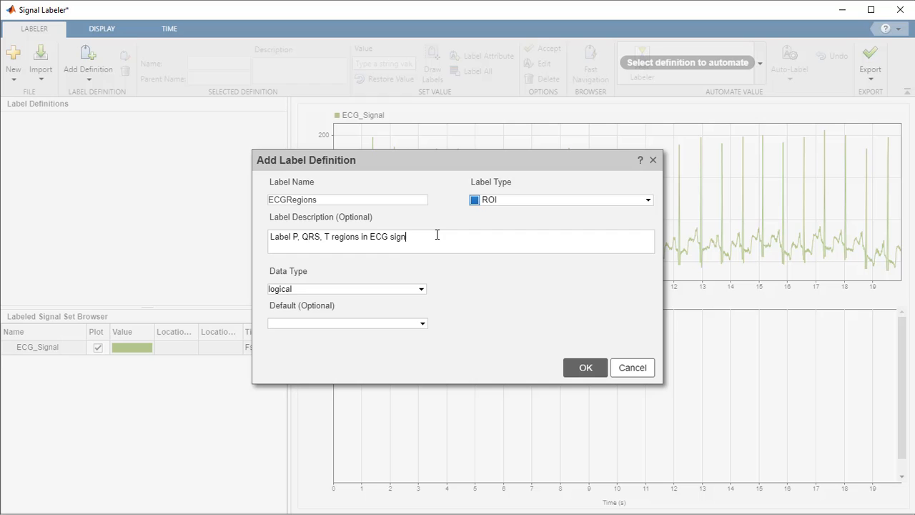
{"action": "left_click", "coordinate": [346, 289]}
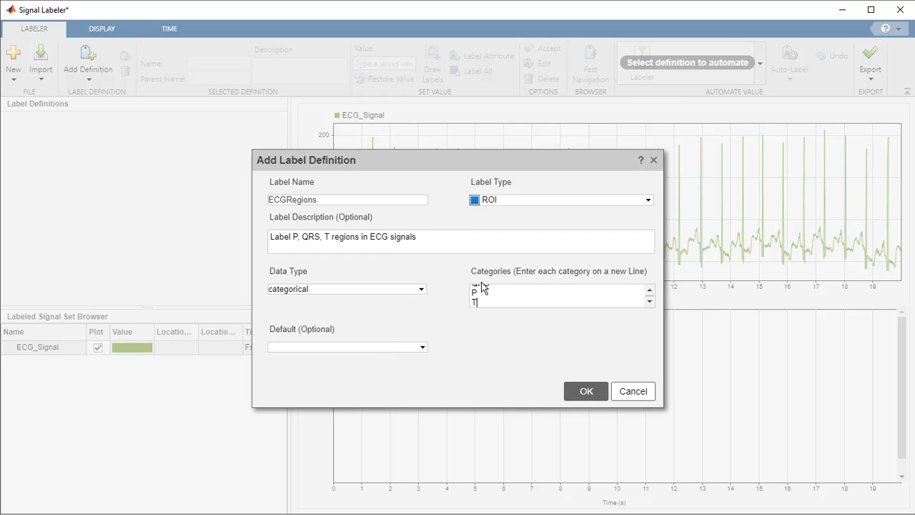
{"action": "left_click", "coordinate": [586, 392]}
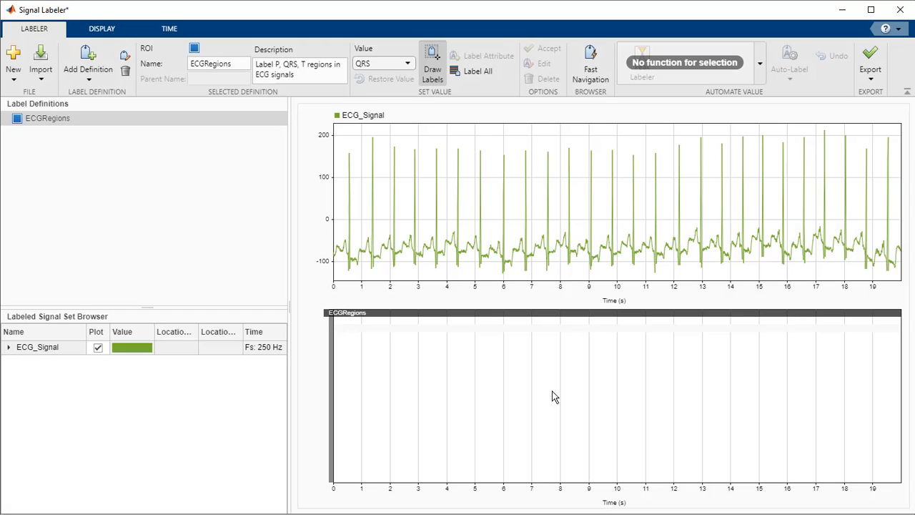
Show the panner, draw QRS regions on the first heartbeats, then switch the drawn value to P
{"action": "left_click", "coordinate": [309, 60]}
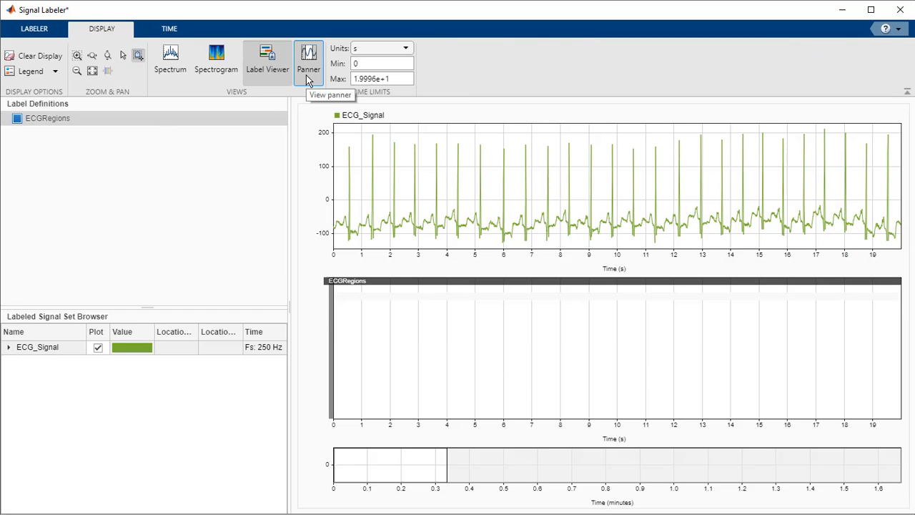
{"action": "left_click", "coordinate": [309, 59]}
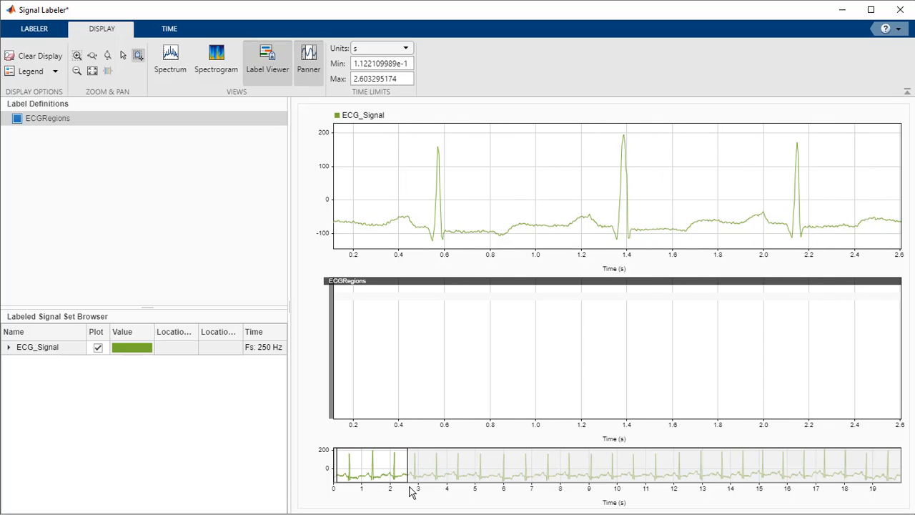
{"action": "left_click", "coordinate": [34, 29]}
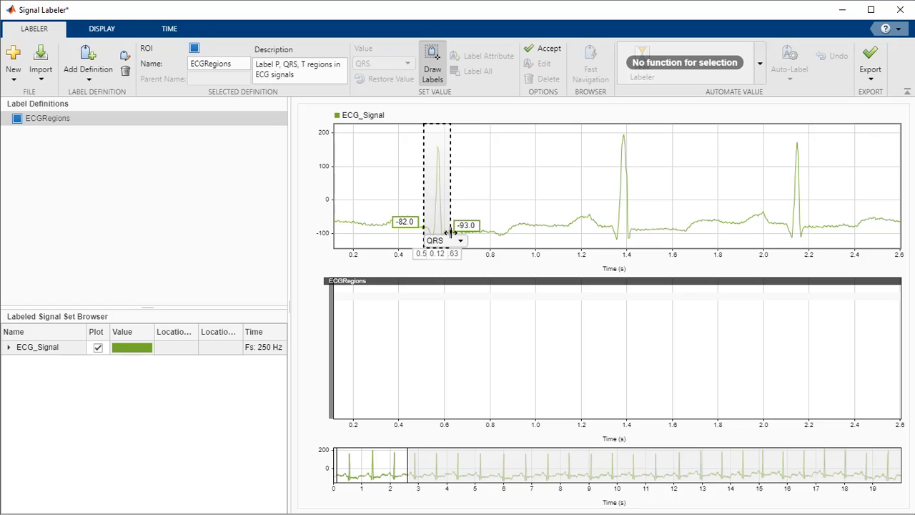
{"action": "mouse_move", "coordinate": [594, 231]}
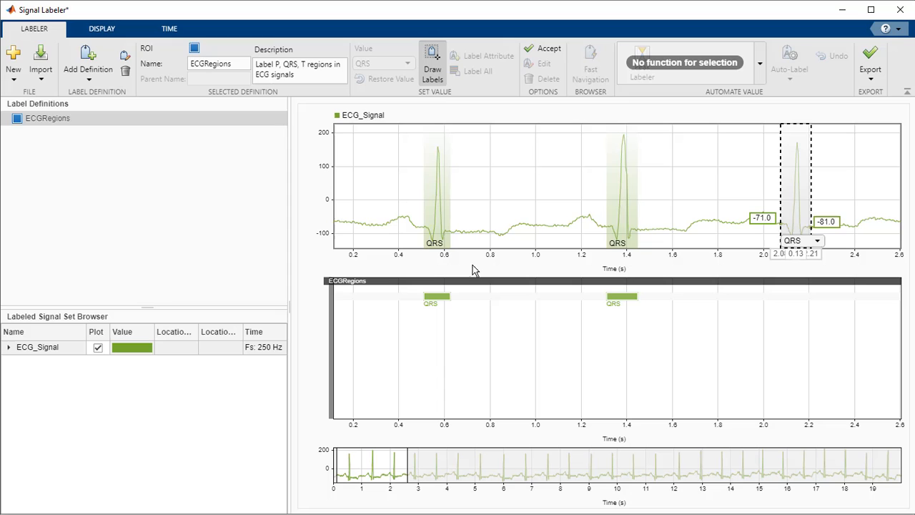
{"action": "left_click", "coordinate": [406, 63]}
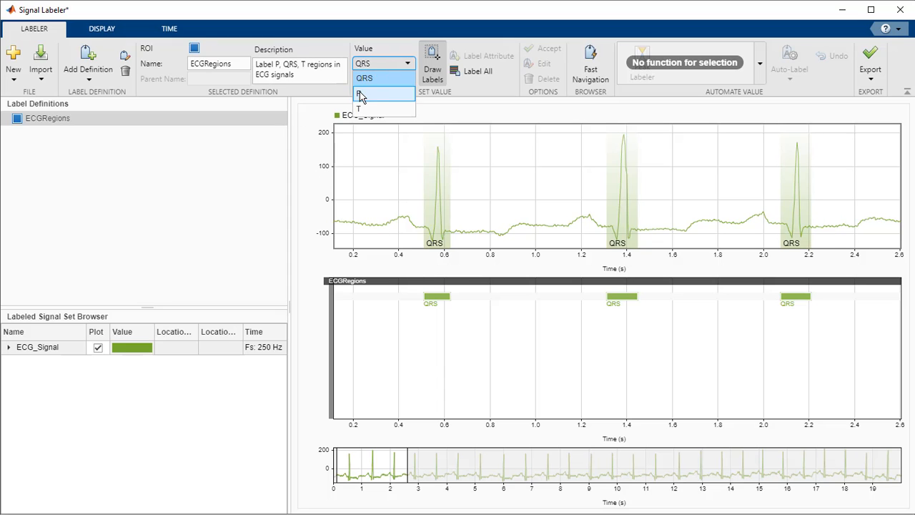
{"action": "left_click", "coordinate": [364, 109]}
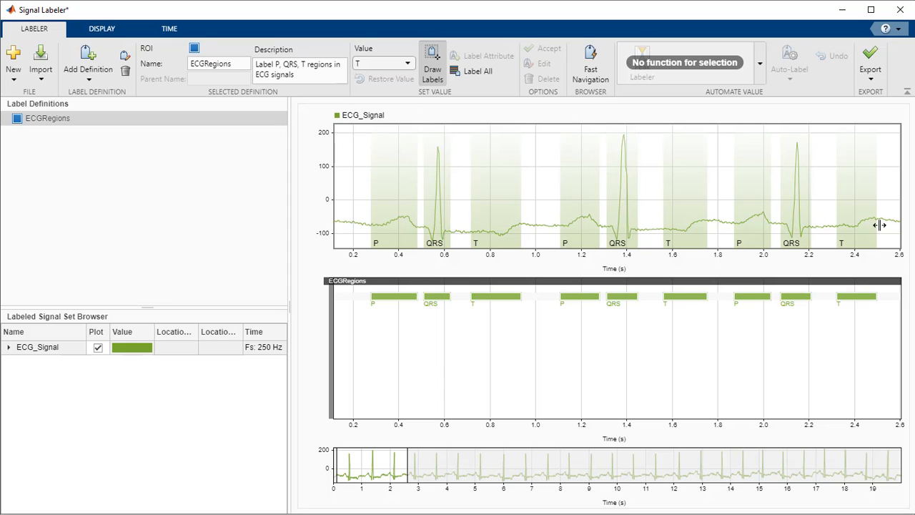
Add point sublabel RPeaks under ECGRegions, described as peaks in QRS region
{"action": "left_click", "coordinate": [87, 60]}
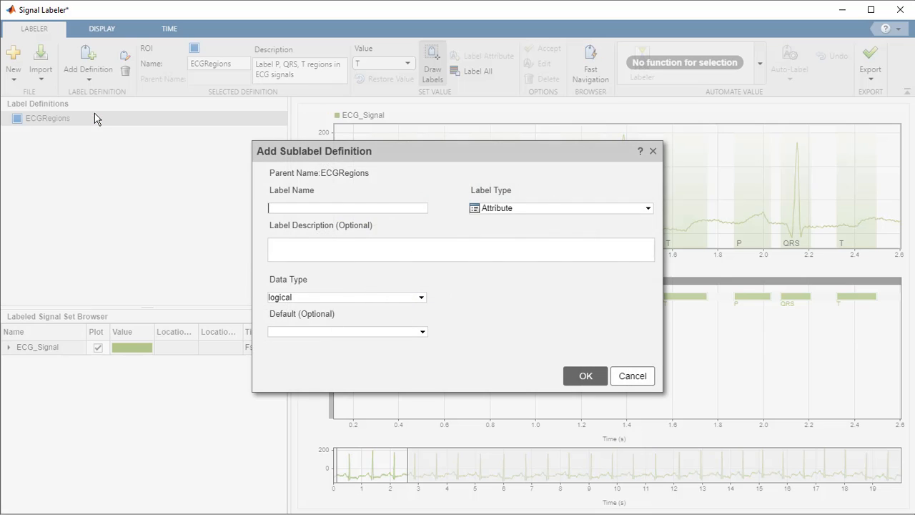
{"action": "mouse_move", "coordinate": [272, 201]}
{"action": "type", "text": "RPeaks"}
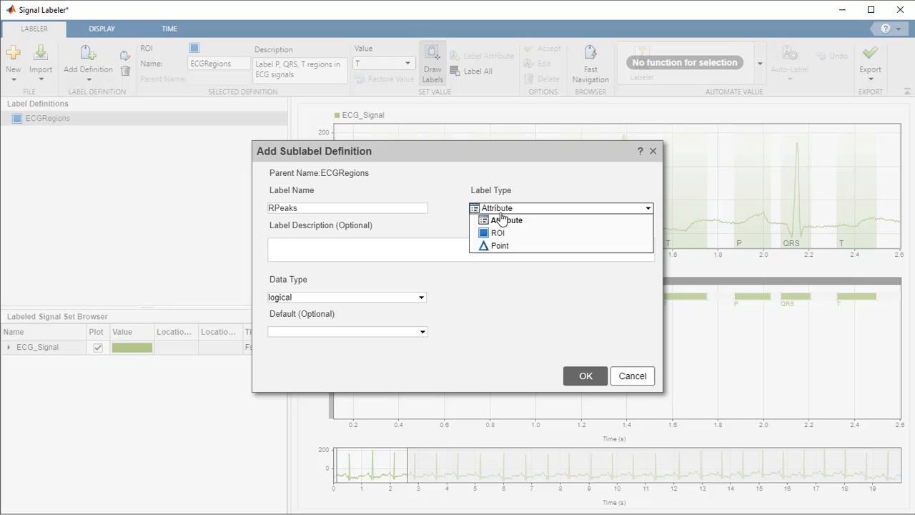
{"action": "left_click", "coordinate": [499, 246]}
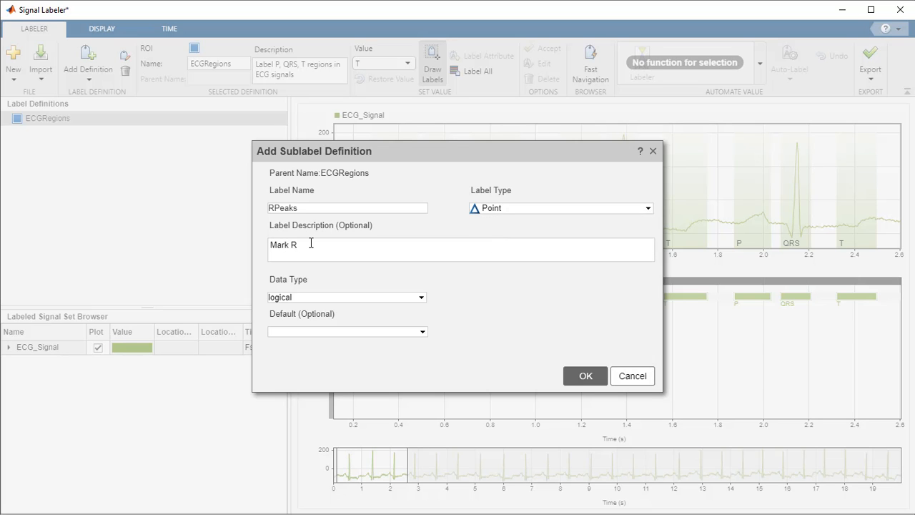
{"action": "type", "text": "peaks in QRS region"}
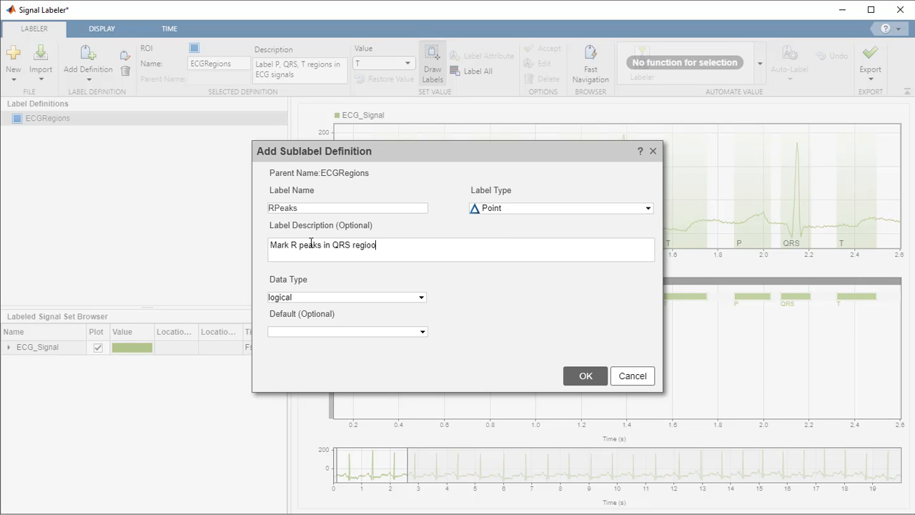
{"action": "left_click", "coordinate": [586, 375]}
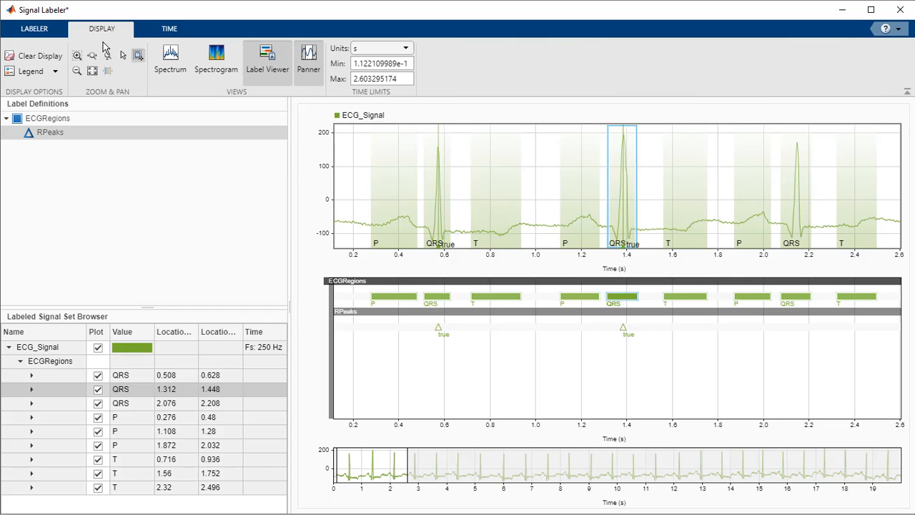
{"action": "mouse_move", "coordinate": [171, 60]}
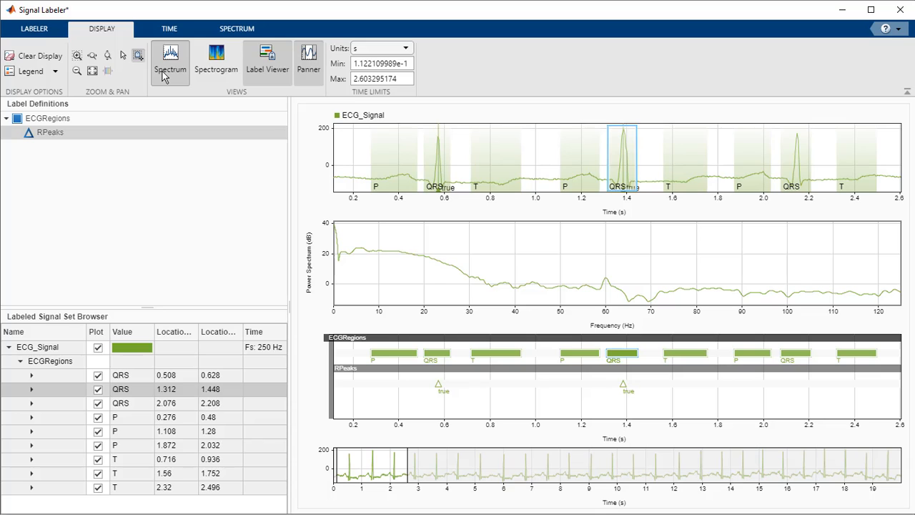
Toggle off the spectrum view of the signal and adjust the display options
{"action": "left_click", "coordinate": [170, 61]}
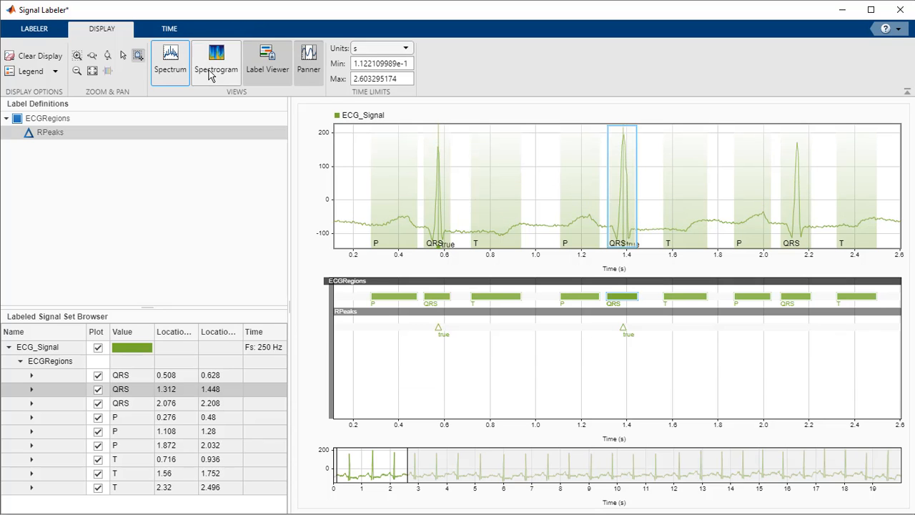
{"action": "left_click", "coordinate": [216, 60]}
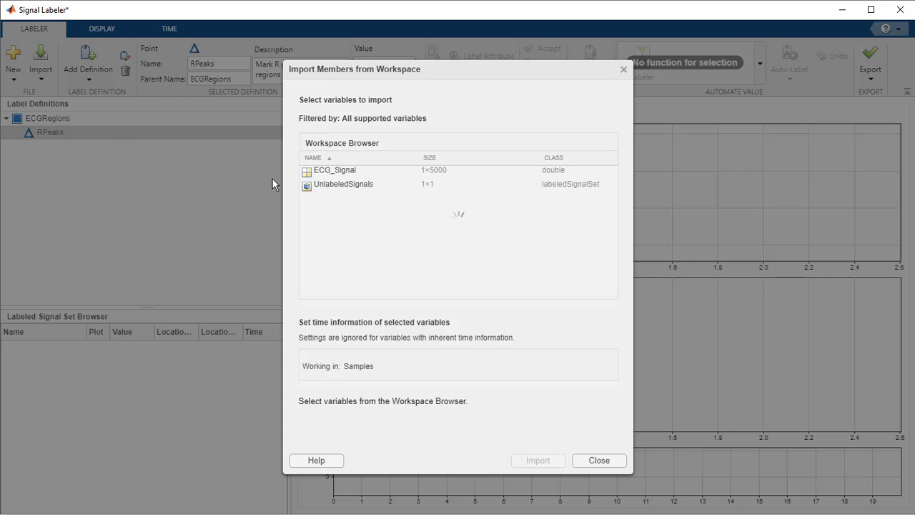
Import the UnlabeledSignals set as ECG_Signal_1 onward into the signal browser
{"action": "left_click", "coordinate": [343, 183]}
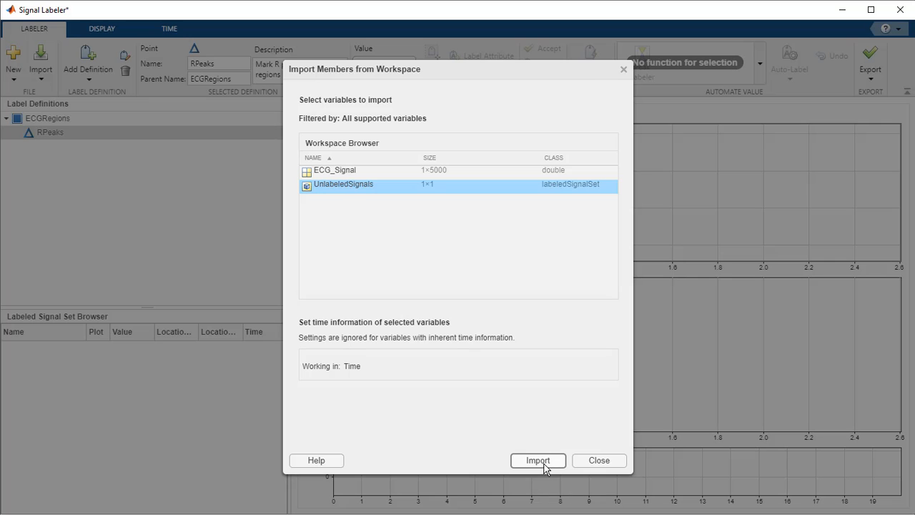
{"action": "left_click", "coordinate": [537, 461]}
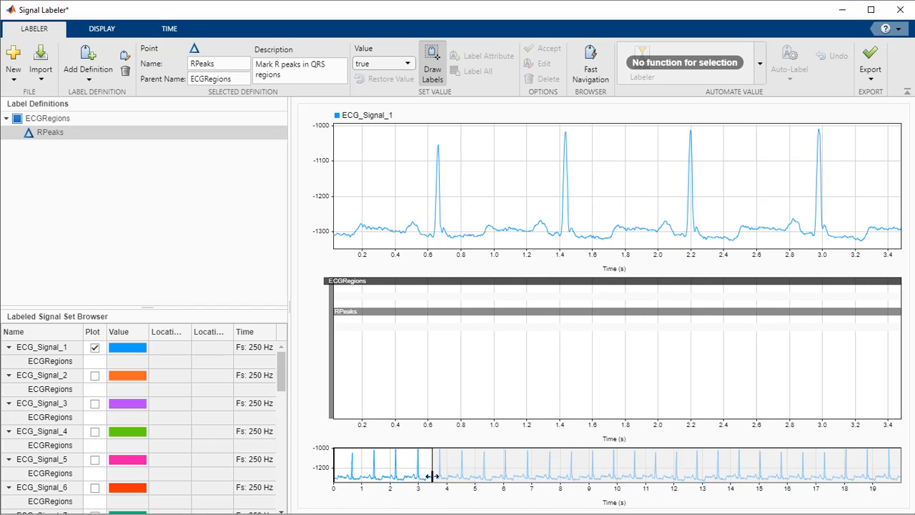
Add custom labeling function findECGRegions with an 'Autolabel ECG' description for ECGRegions
{"action": "left_click", "coordinate": [760, 63]}
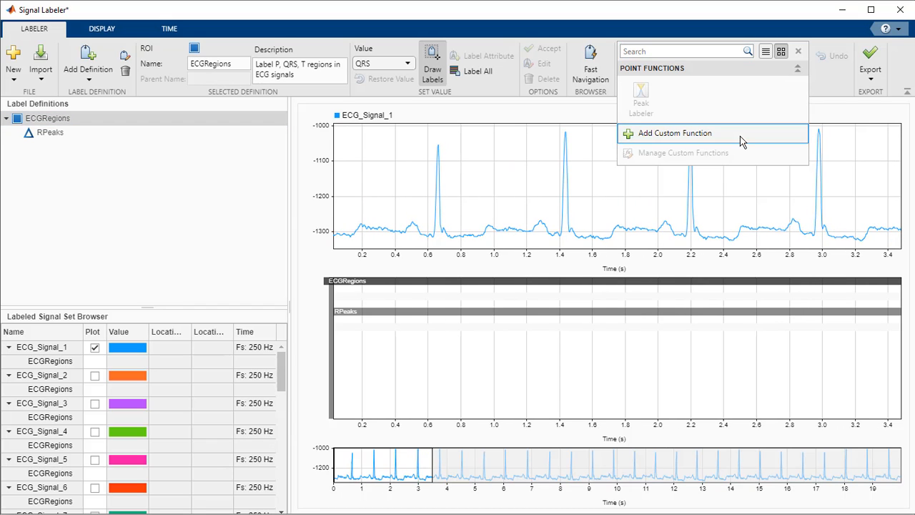
{"action": "left_click", "coordinate": [675, 133]}
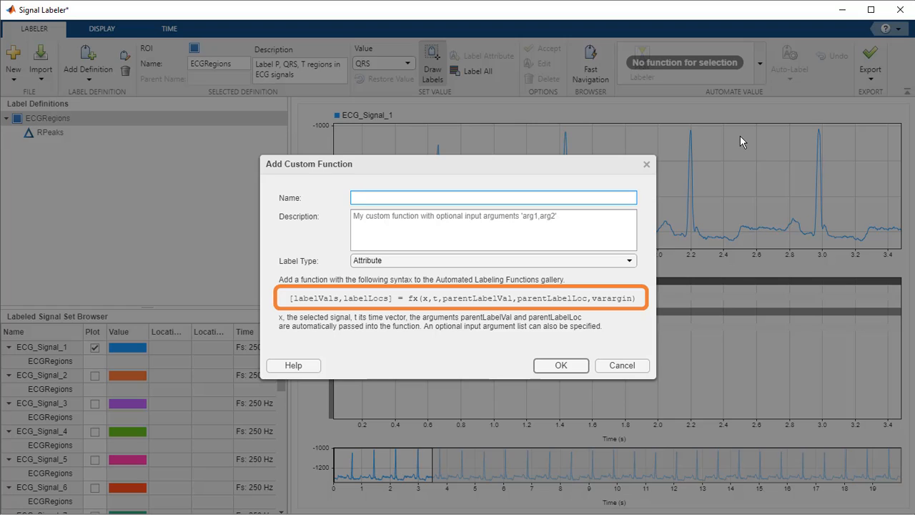
{"action": "type", "text": "findECGRegion"}
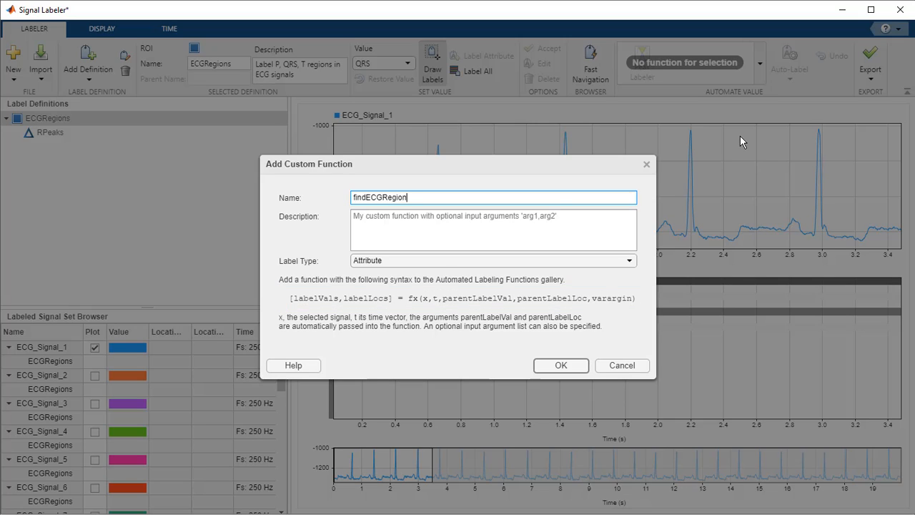
{"action": "type", "text": "Autolabel E"}
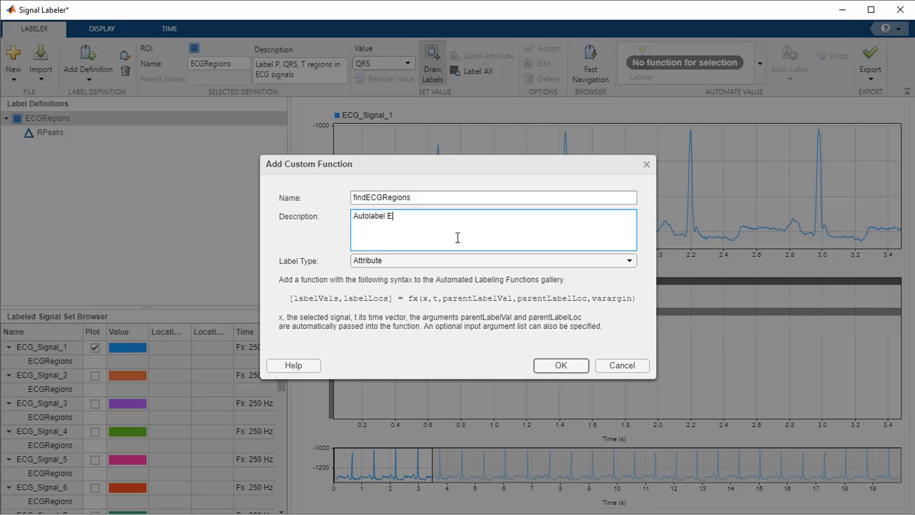
{"action": "left_click", "coordinate": [560, 365]}
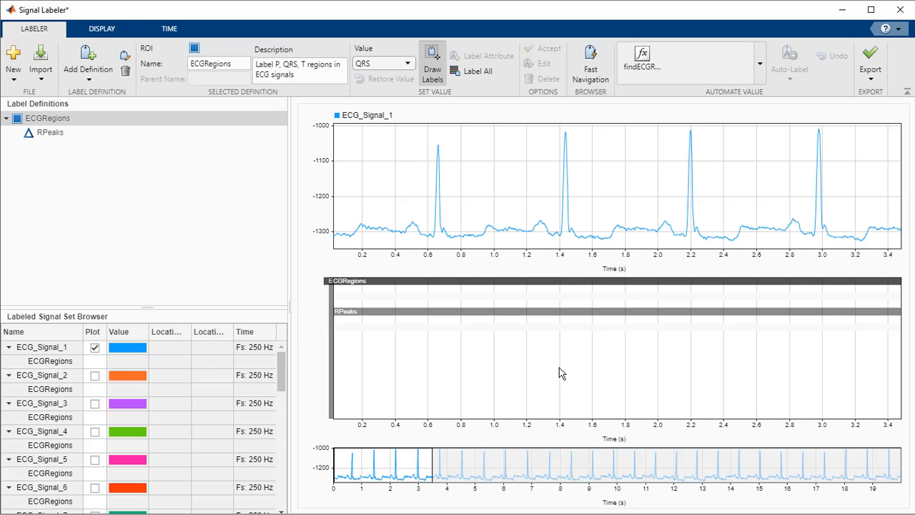
Auto-label and inspect ECG_Signal_1 with findECGRegions, widen the panner, and accept the found regions
{"action": "left_click", "coordinate": [641, 63]}
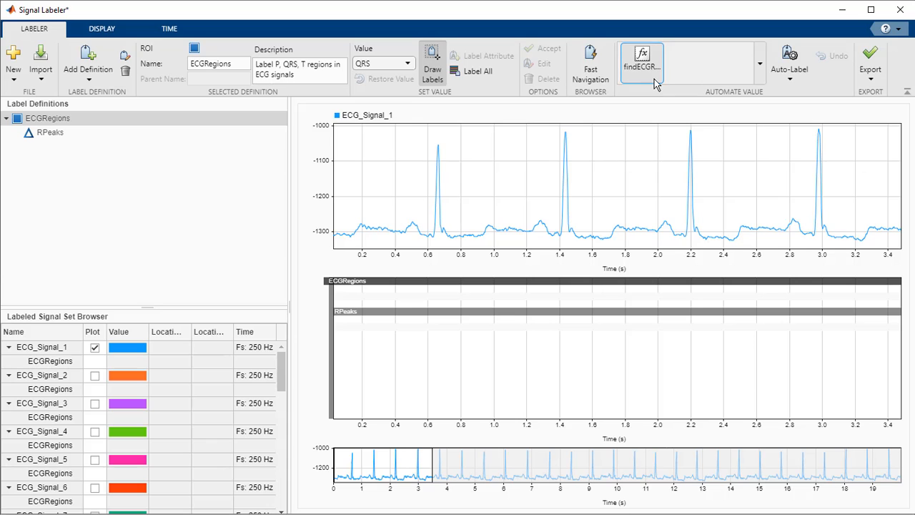
{"action": "left_click", "coordinate": [788, 60]}
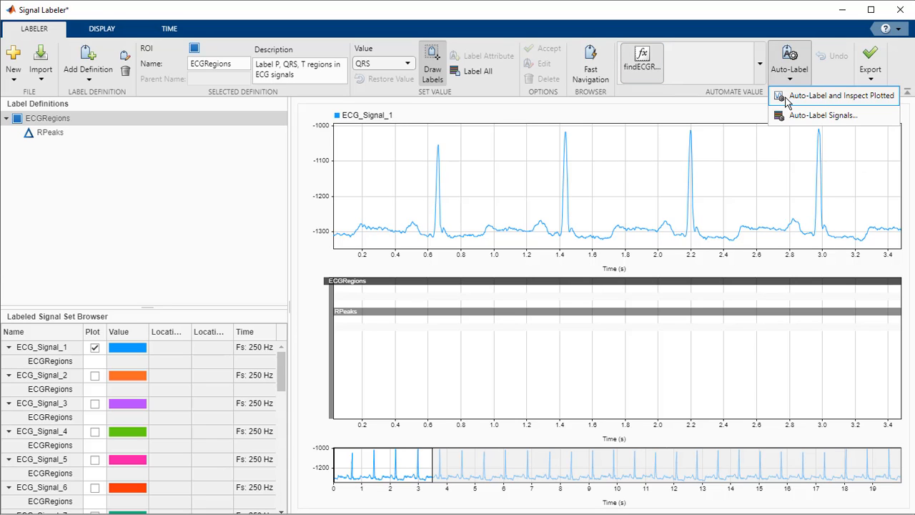
{"action": "left_click", "coordinate": [840, 95]}
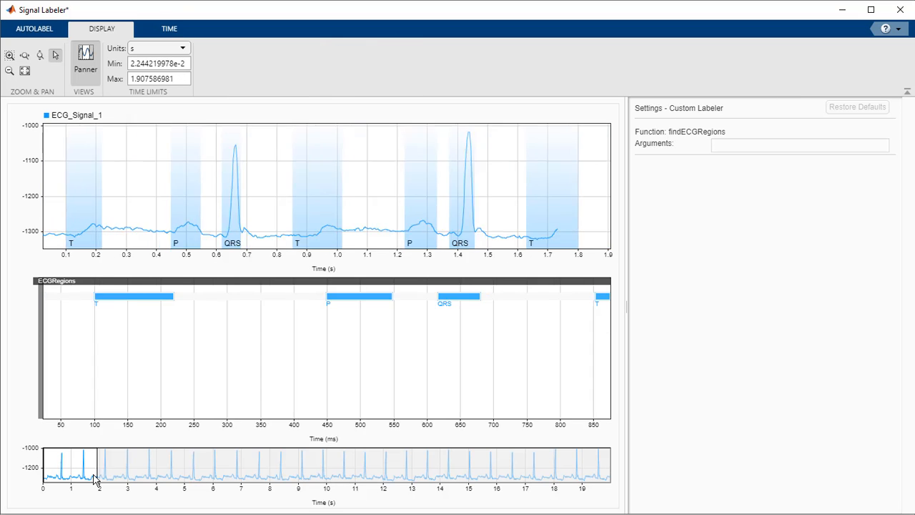
{"action": "left_click_drag", "start_coordinate": [98, 465], "coordinate": [136, 465]}
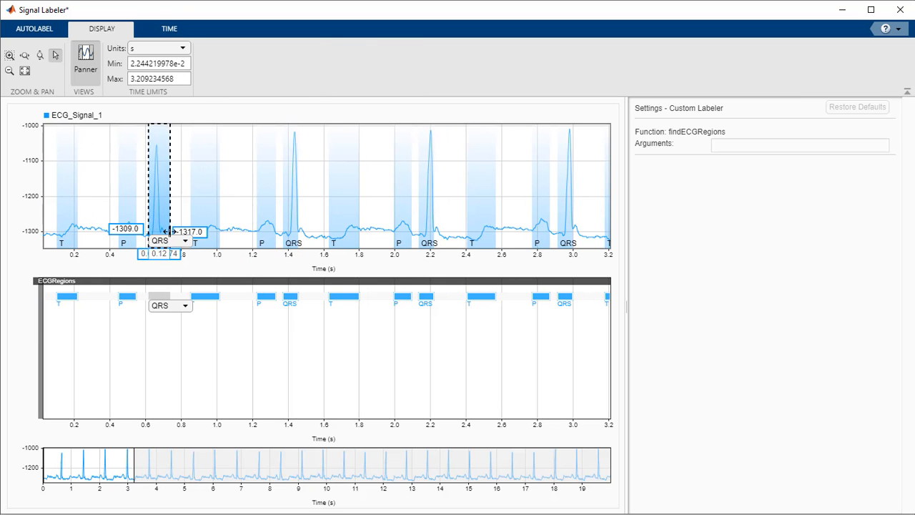
{"action": "left_click", "coordinate": [34, 28]}
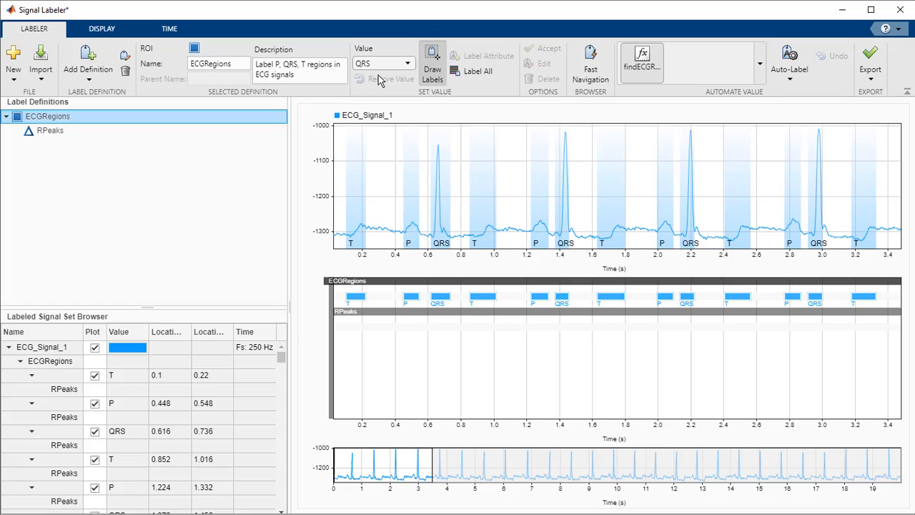
{"action": "mouse_move", "coordinate": [789, 82]}
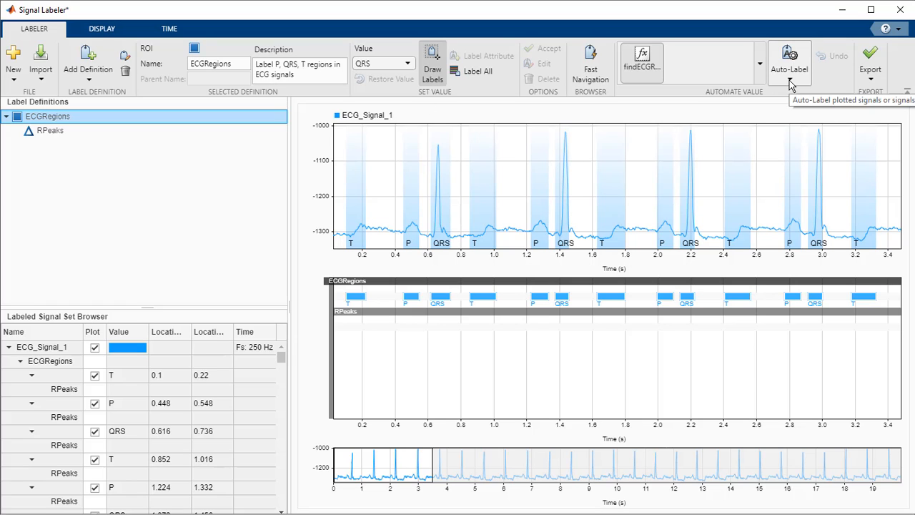
Auto-label all signals except ECG_Signal_1 with findECGRegions and dismiss the summary
{"action": "left_click", "coordinate": [789, 63]}
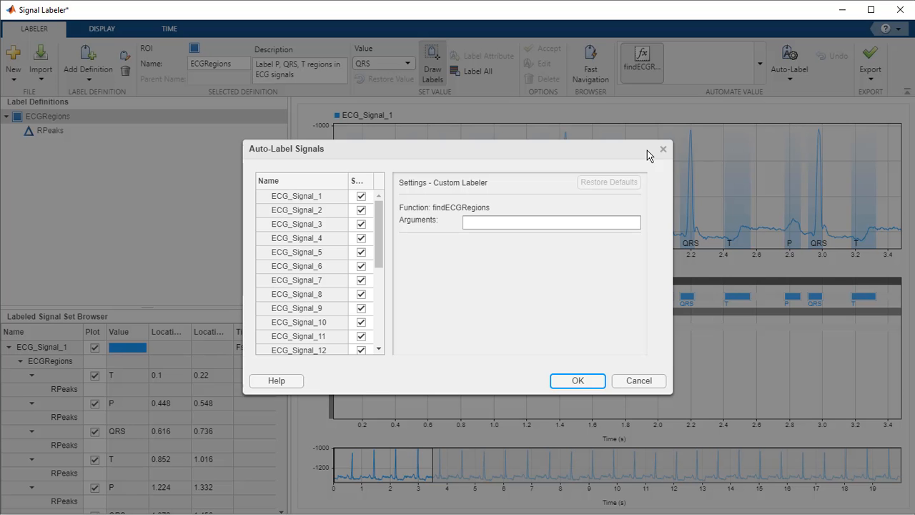
{"action": "left_click", "coordinate": [360, 195]}
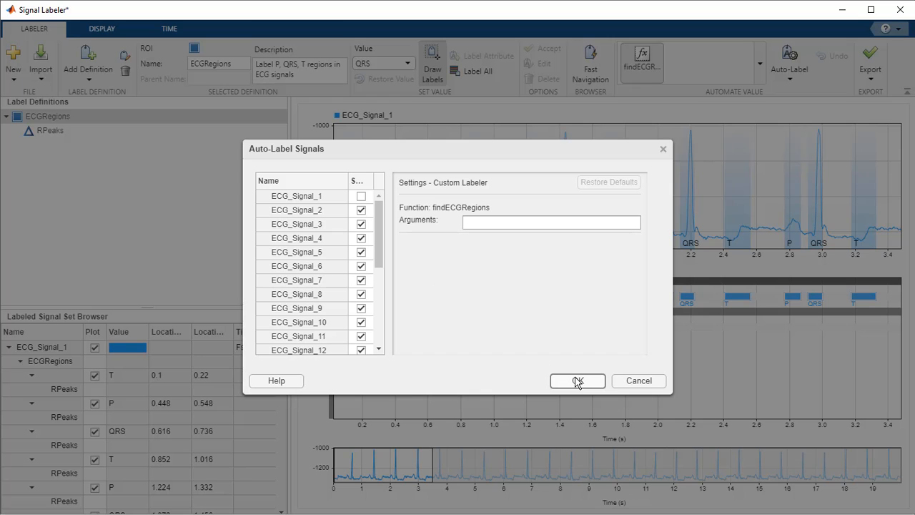
{"action": "left_click", "coordinate": [577, 380]}
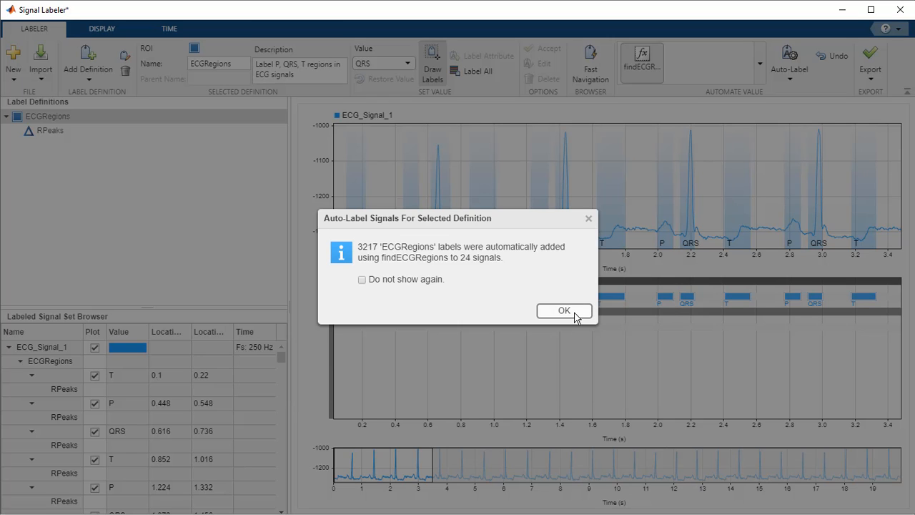
{"action": "left_click", "coordinate": [563, 310]}
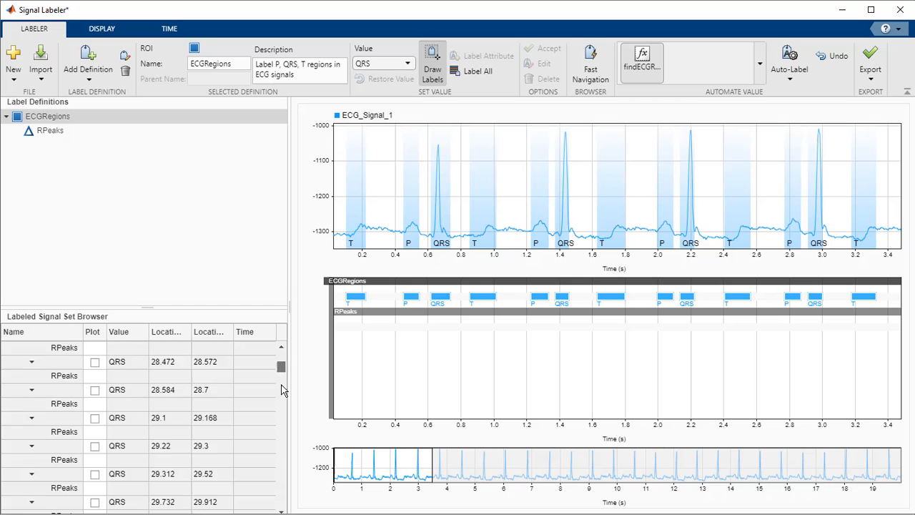
Export the labeled signal set to the MATLAB workspace as ls
{"action": "scroll", "scroll_direction": "up", "scroll_amount": 3}
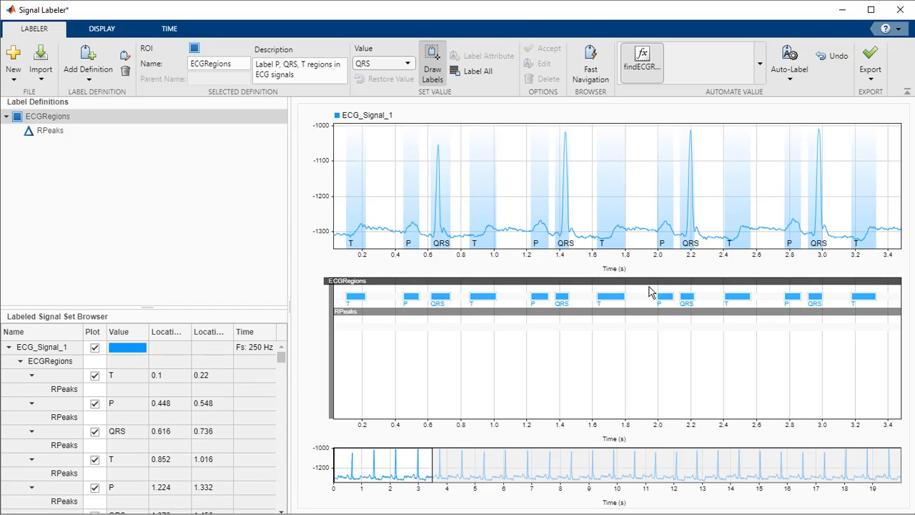
{"action": "left_click", "coordinate": [869, 60]}
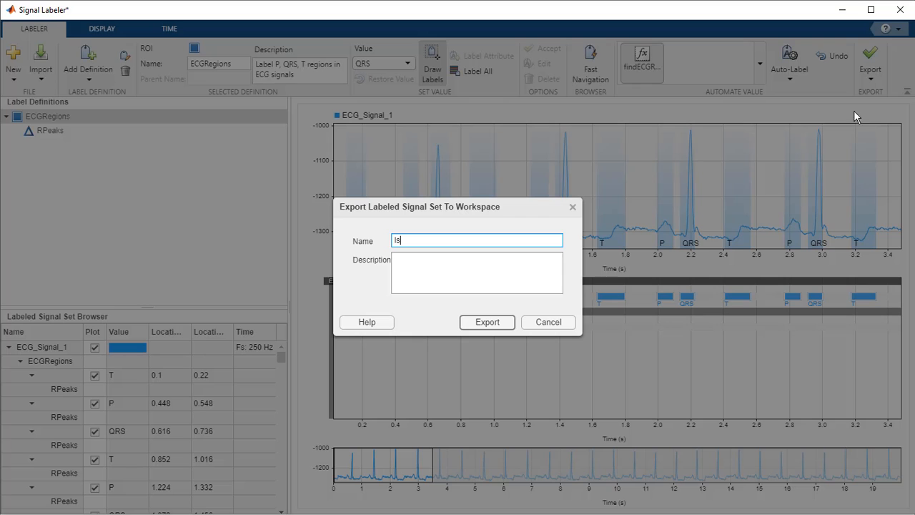
{"action": "left_click", "coordinate": [486, 321]}
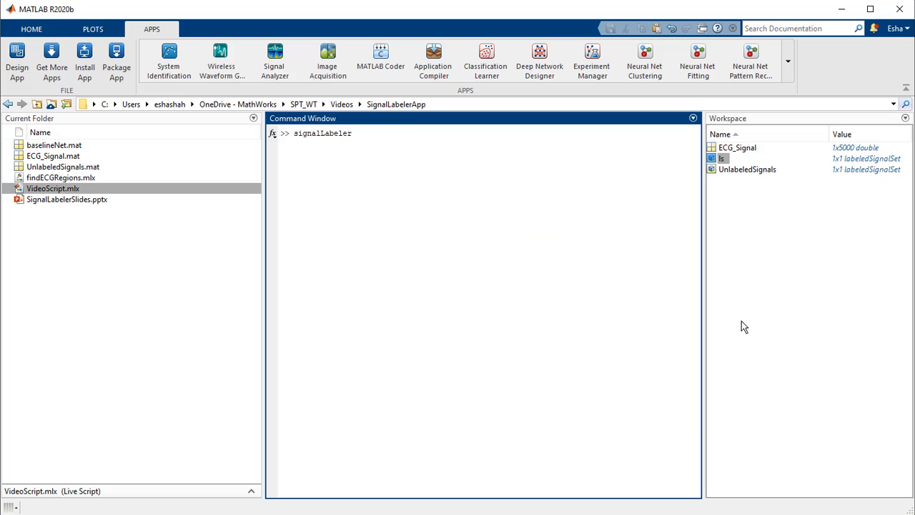
Inspect ls in the Variables editor, showing its 25 members and Labels table
{"action": "double_click", "coordinate": [721, 158]}
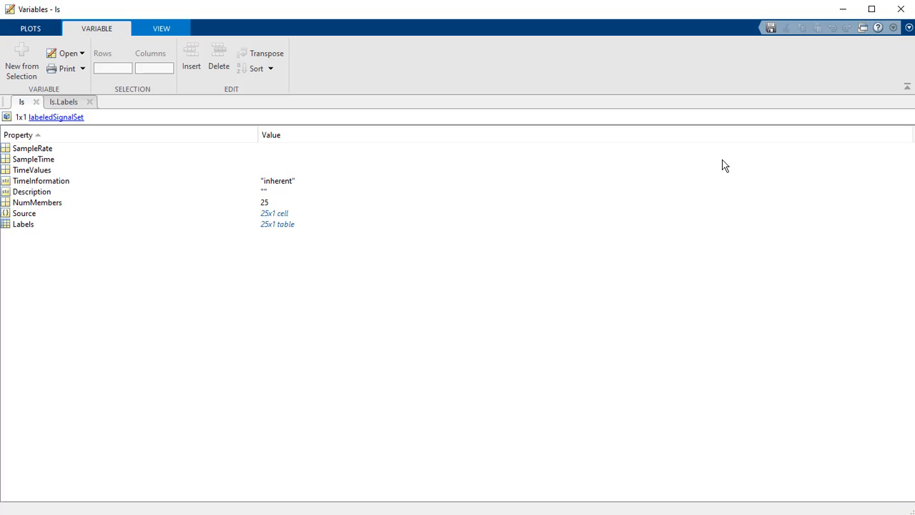
{"action": "mouse_move", "coordinate": [46, 220]}
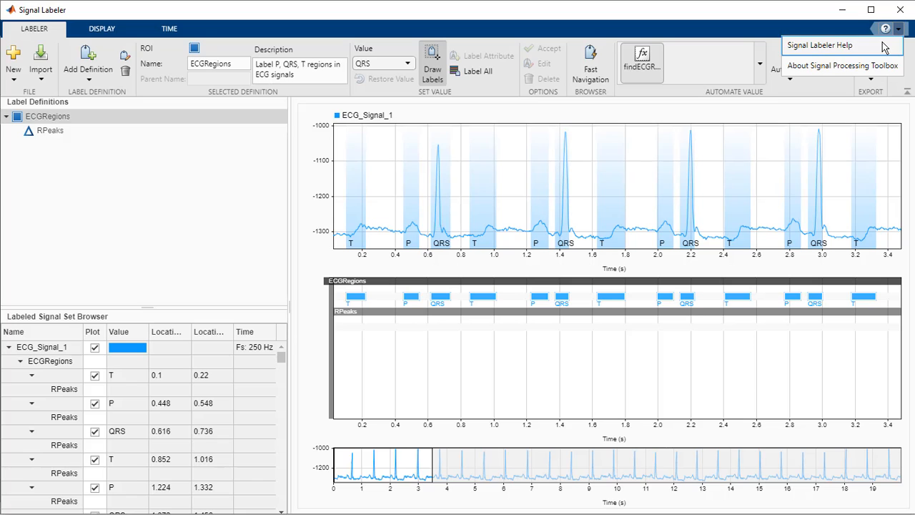
Bring up the Signal Labeler documentation page and scroll to its Examples section
{"action": "left_click", "coordinate": [821, 45]}
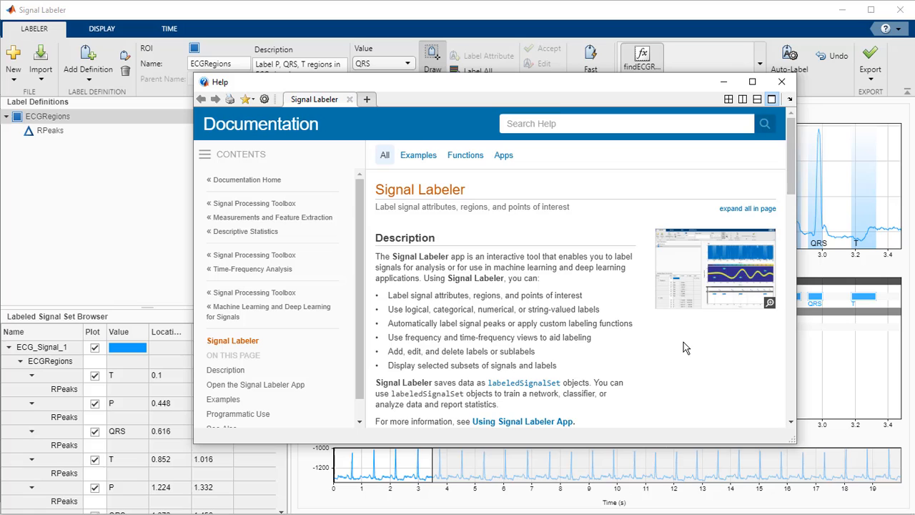
{"action": "scroll", "scroll_direction": "down", "scroll_amount": 3}
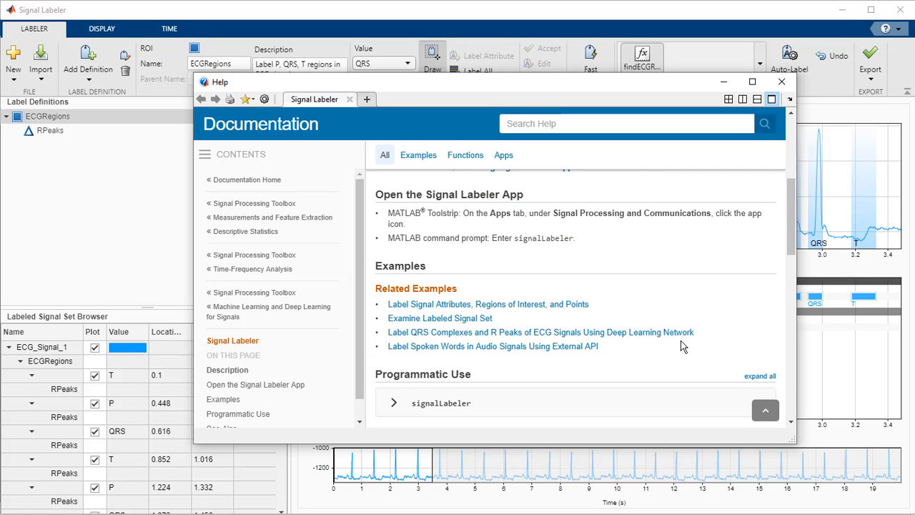